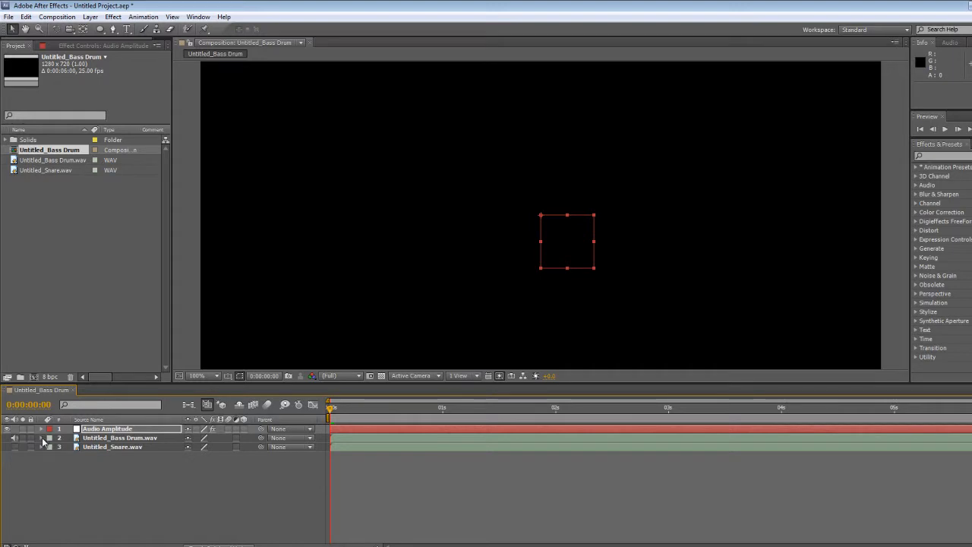
Peek at the Bass Drum layer, then expand Audio Amplitude and its Effects group showing channel sliders
{"action": "left_click", "coordinate": [43, 437]}
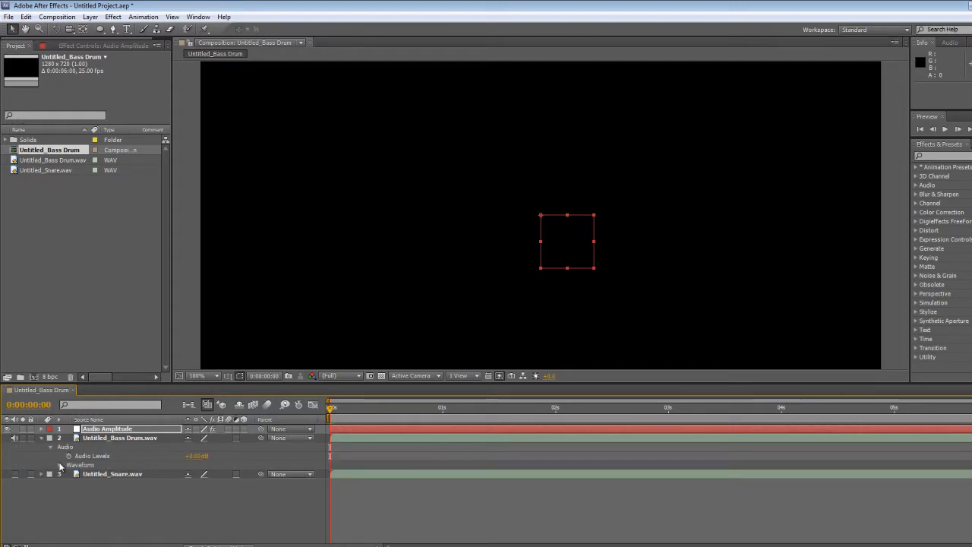
{"action": "left_click", "coordinate": [60, 464]}
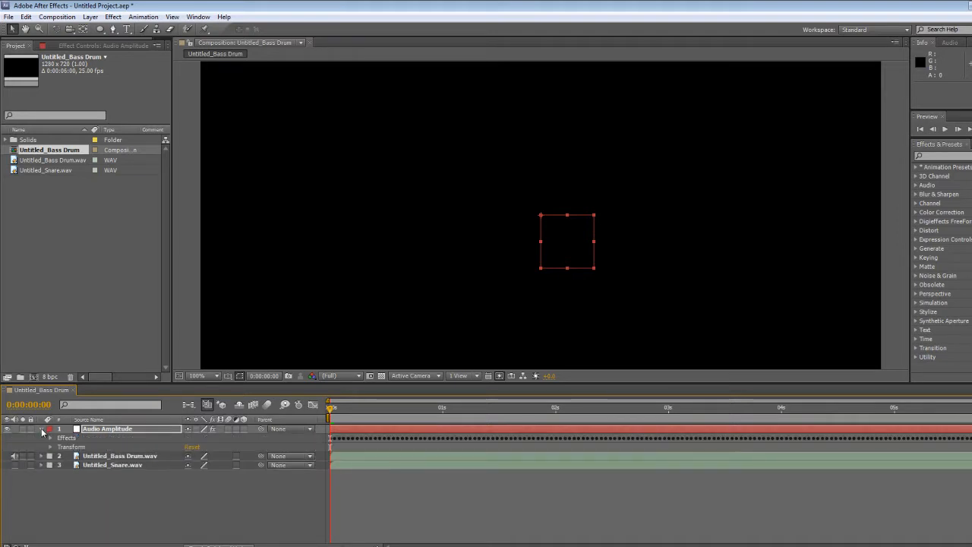
{"action": "left_click", "coordinate": [59, 437]}
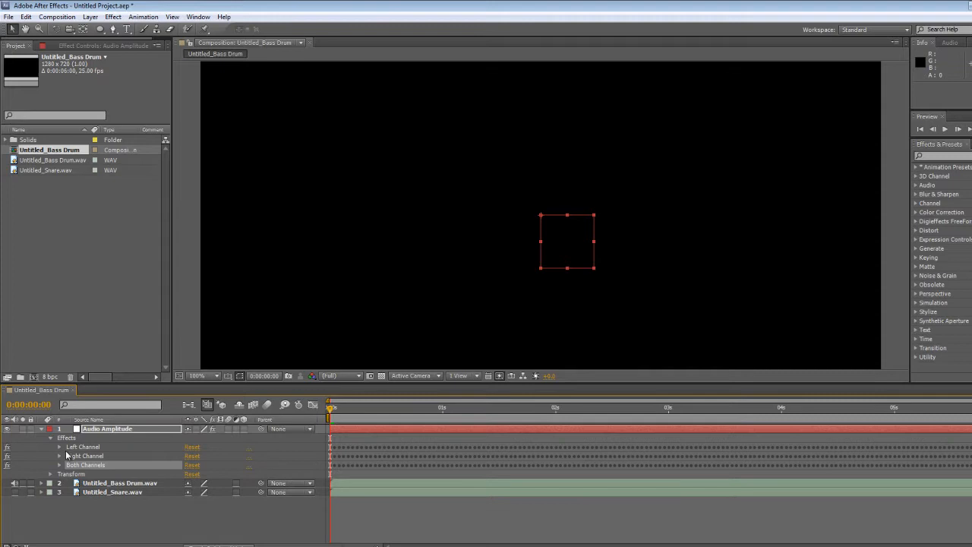
{"action": "left_click", "coordinate": [85, 456]}
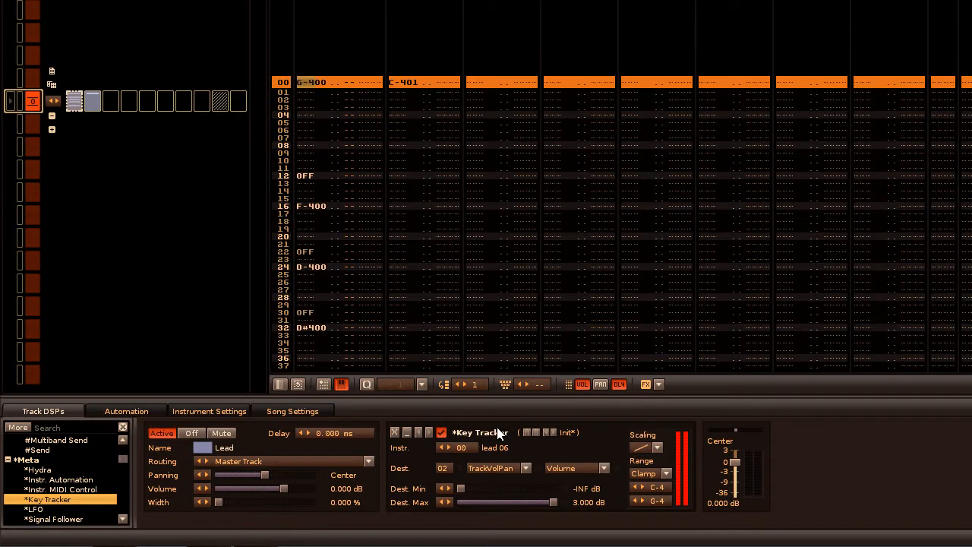
{"action": "mouse_move", "coordinate": [832, 481]}
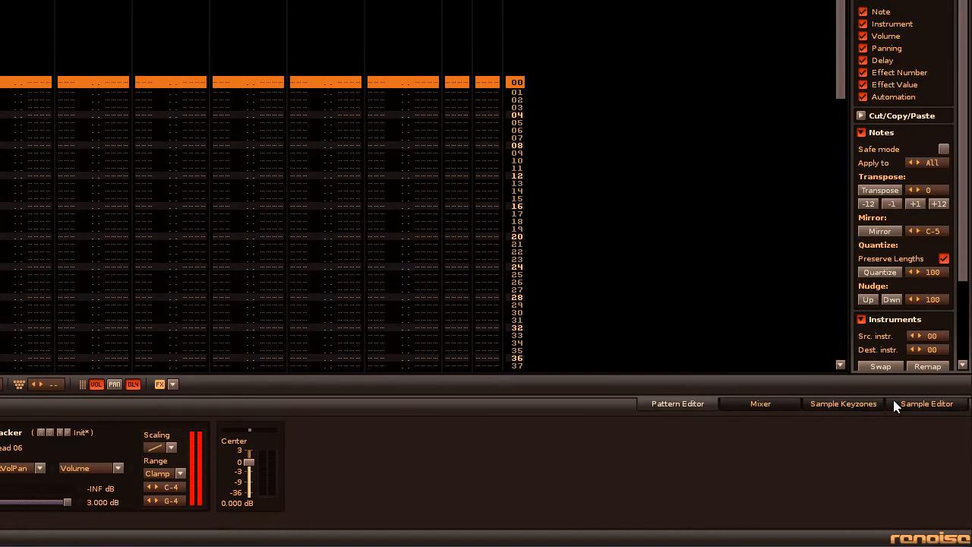
Check the dummy instrument in the Sample Editor, then return to the Pattern Editor and play
{"action": "left_click", "coordinate": [926, 403]}
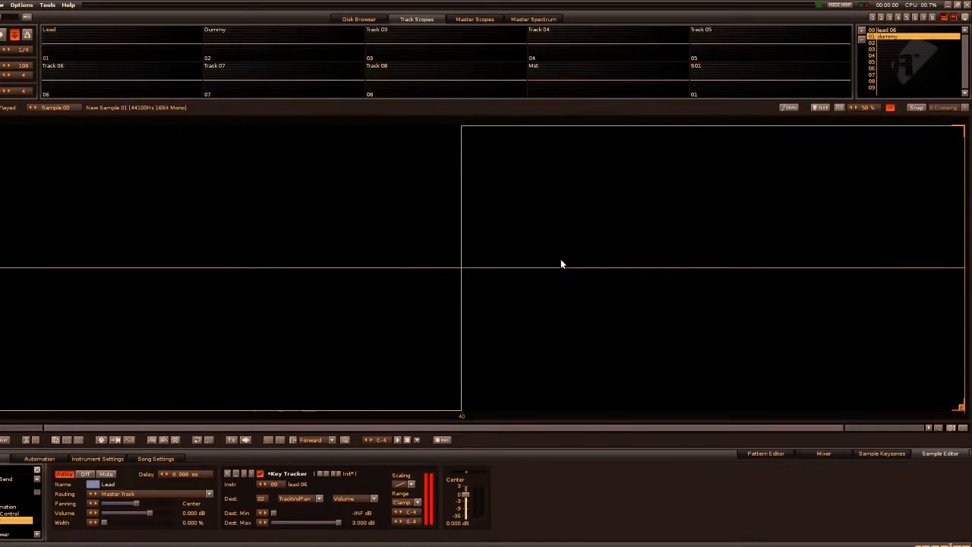
{"action": "left_click", "coordinate": [764, 453]}
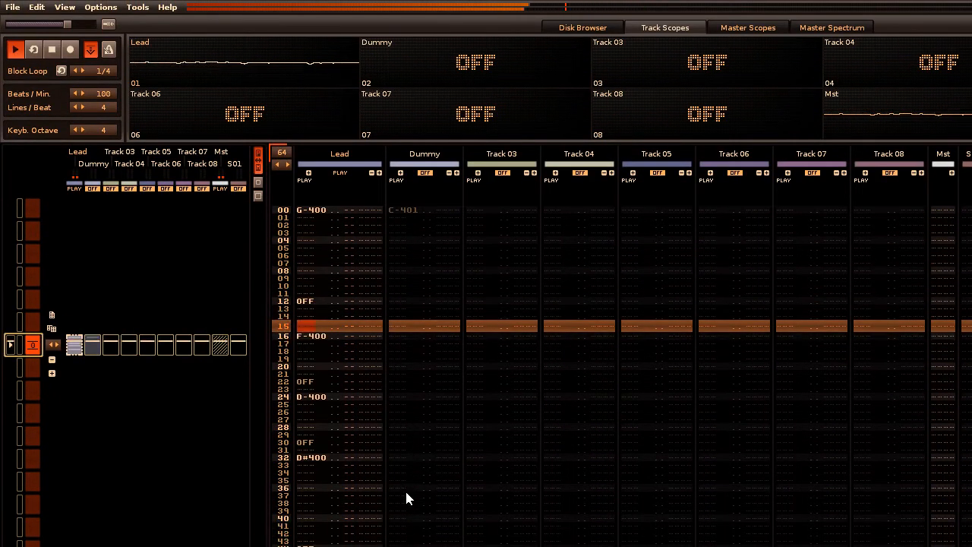
{"action": "scroll", "scroll_direction": "down", "scroll_amount": 3}
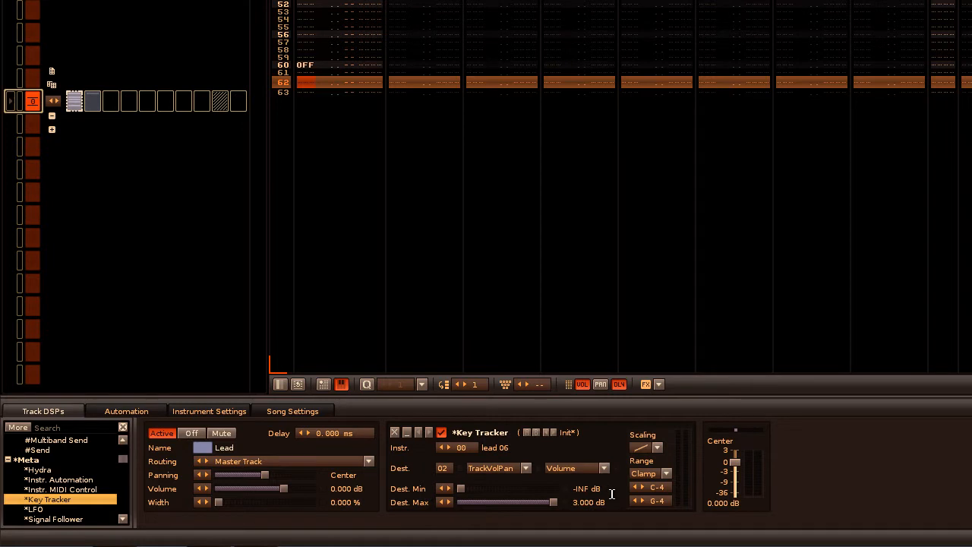
{"action": "mouse_move", "coordinate": [614, 502]}
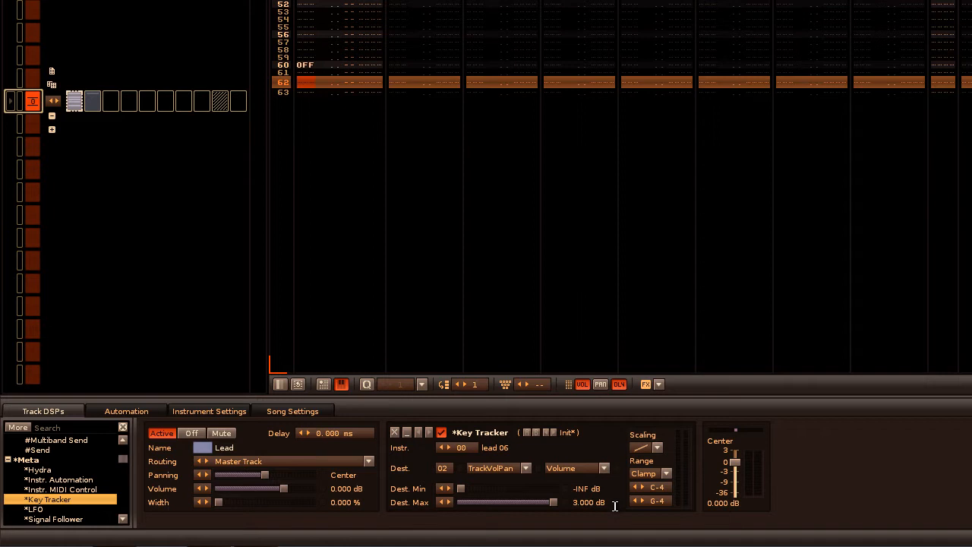
{"action": "mouse_move", "coordinate": [657, 473]}
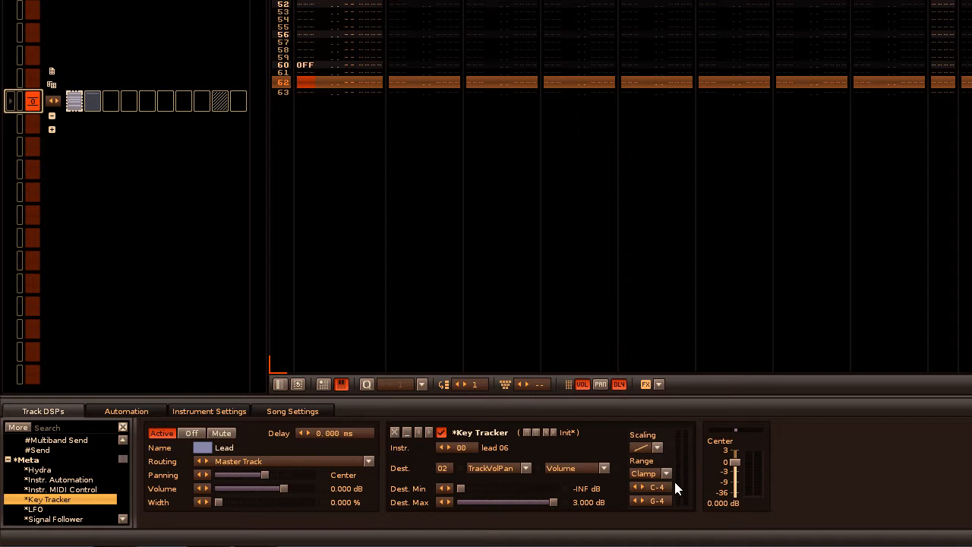
{"action": "mouse_move", "coordinate": [683, 501]}
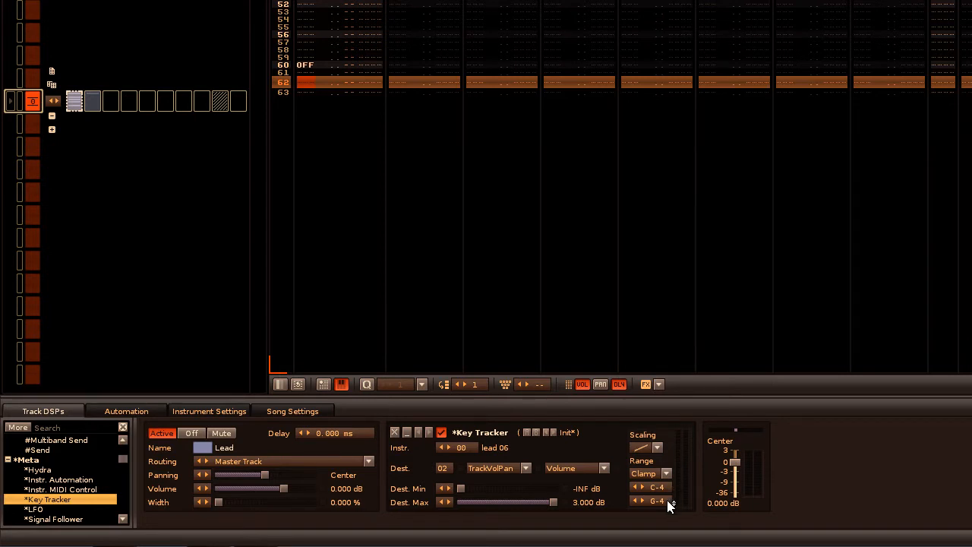
{"action": "mouse_move", "coordinate": [680, 514]}
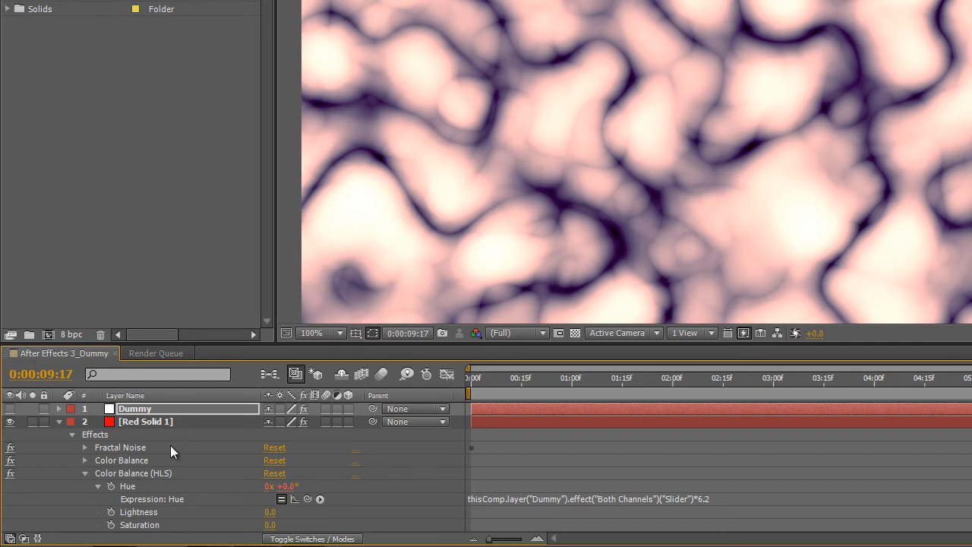
{"action": "mouse_move", "coordinate": [457, 265]}
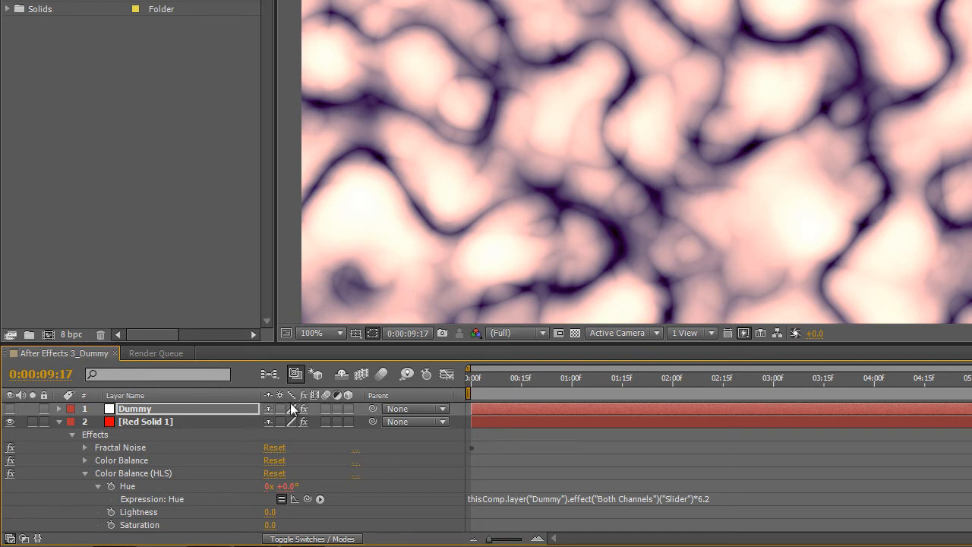
{"action": "mouse_move", "coordinate": [177, 476]}
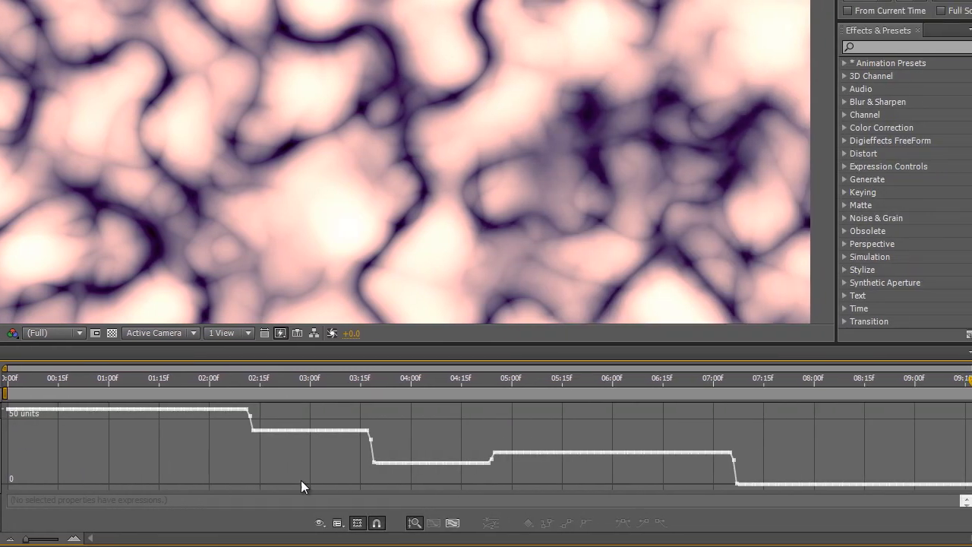
{"action": "mouse_move", "coordinate": [296, 482]}
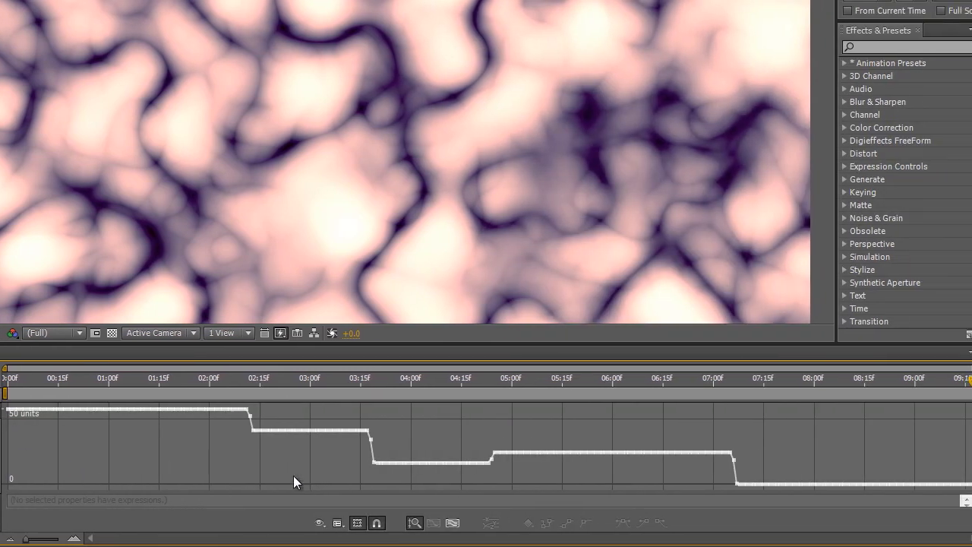